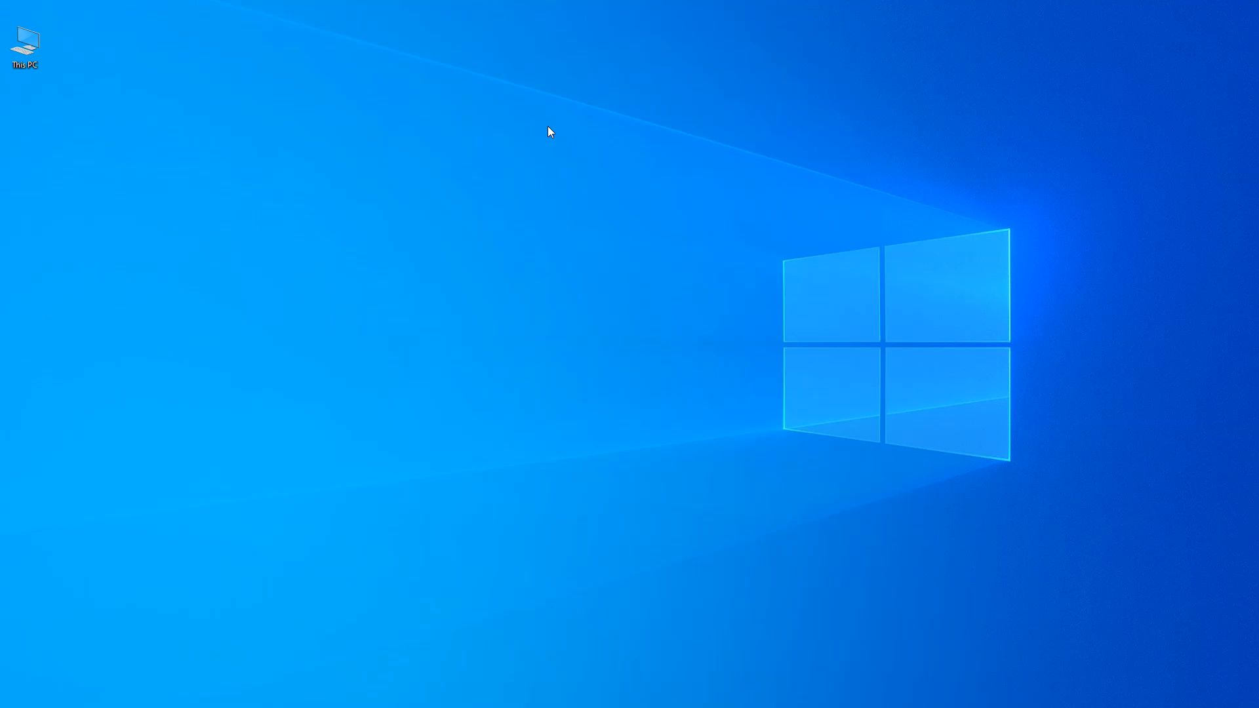
Step: Bring up the PC's system properties via This PC > Properties, showing 32.0 GB installed RAM
click(457, 259)
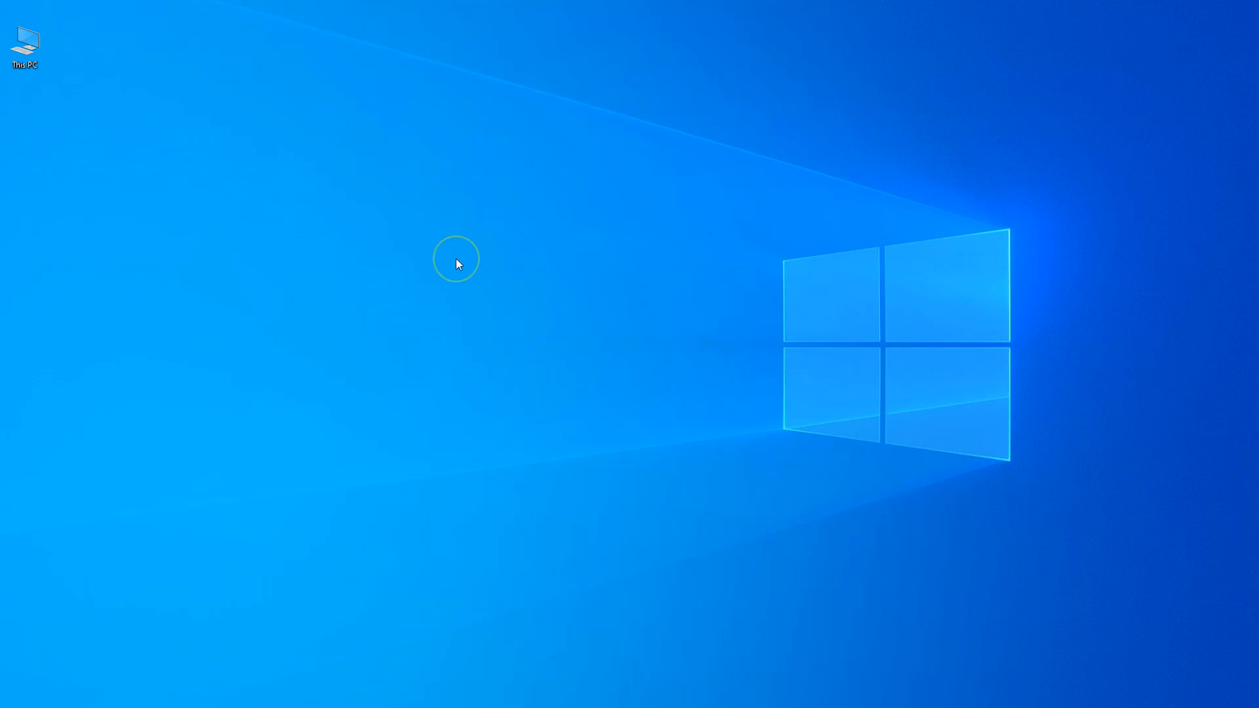
click(456, 258)
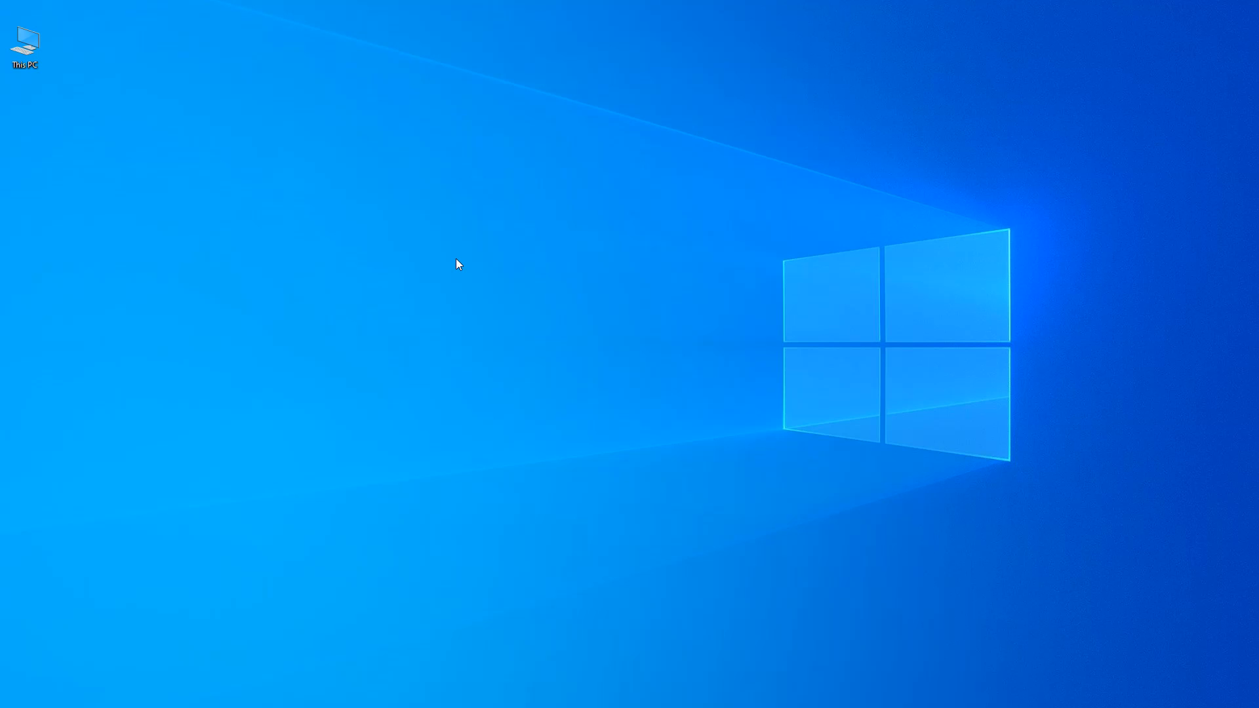
right_click(25, 42)
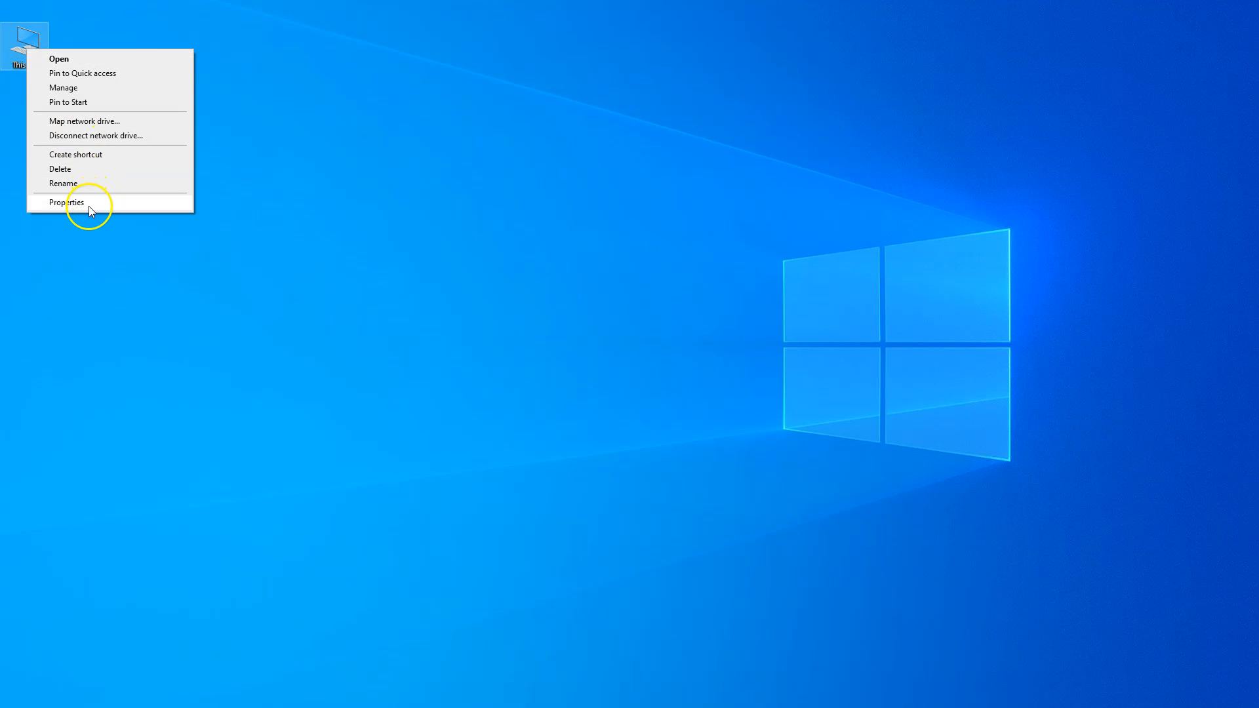
click(67, 202)
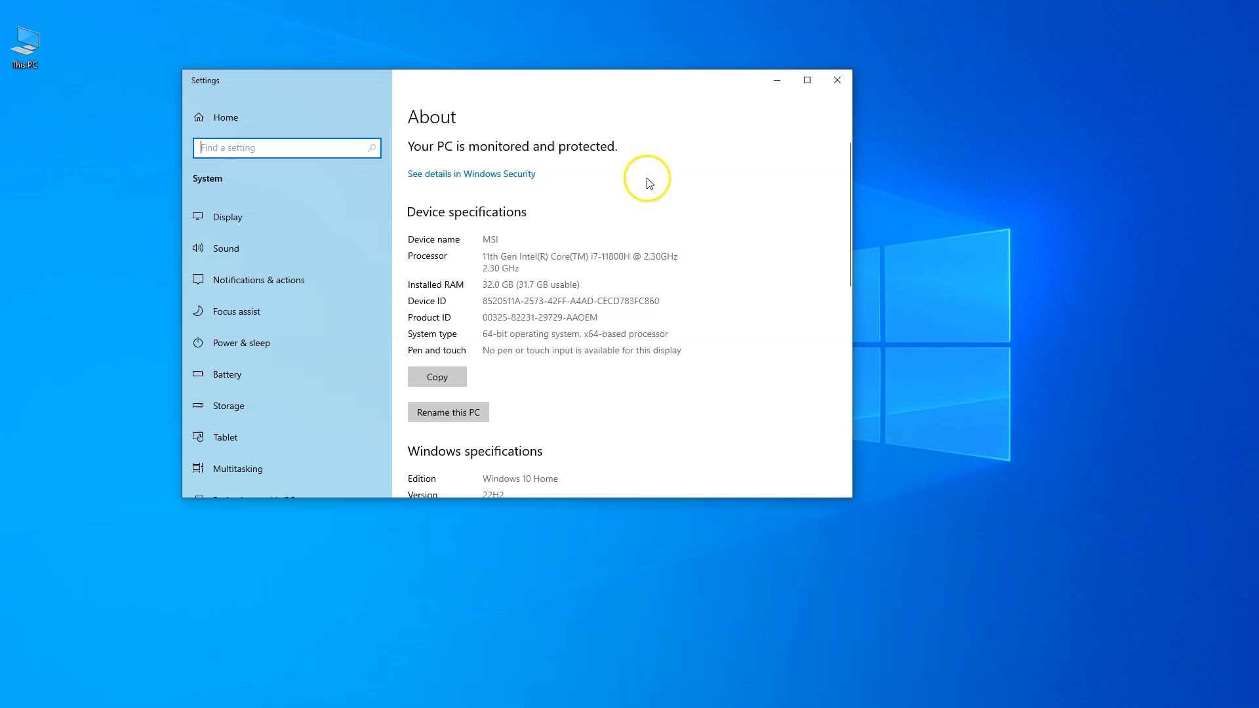
mouse_move(460, 292)
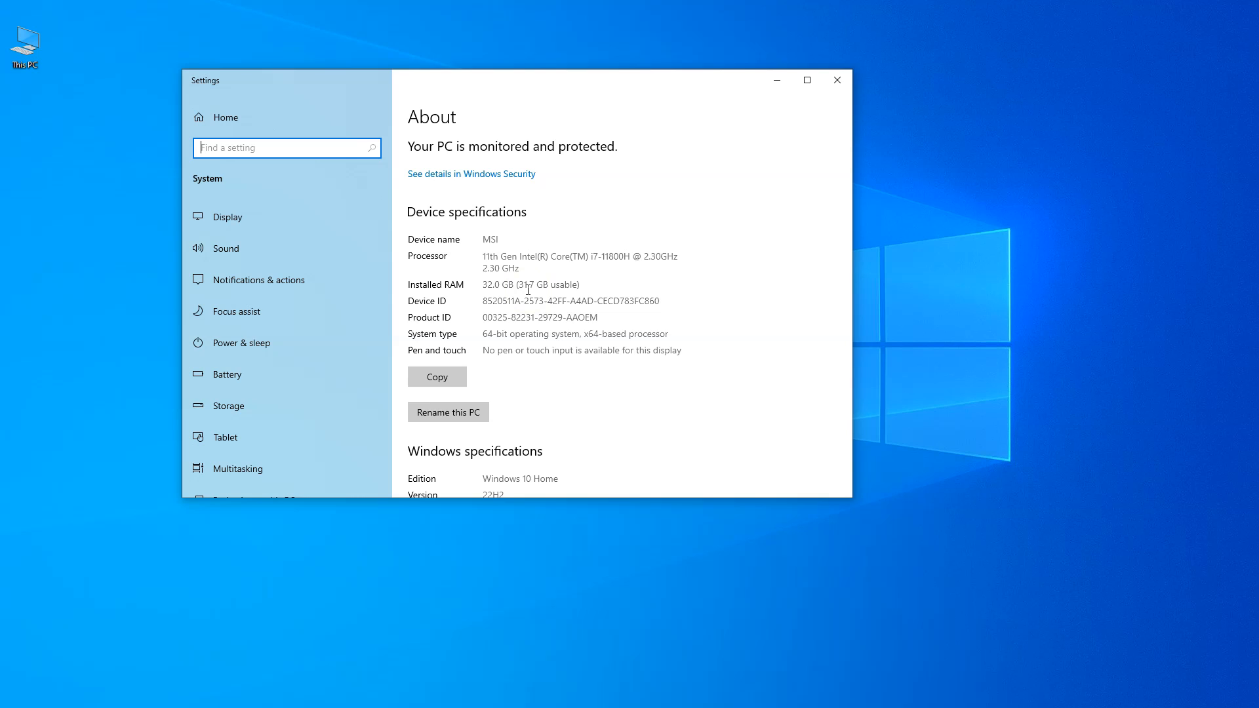
mouse_move(838, 80)
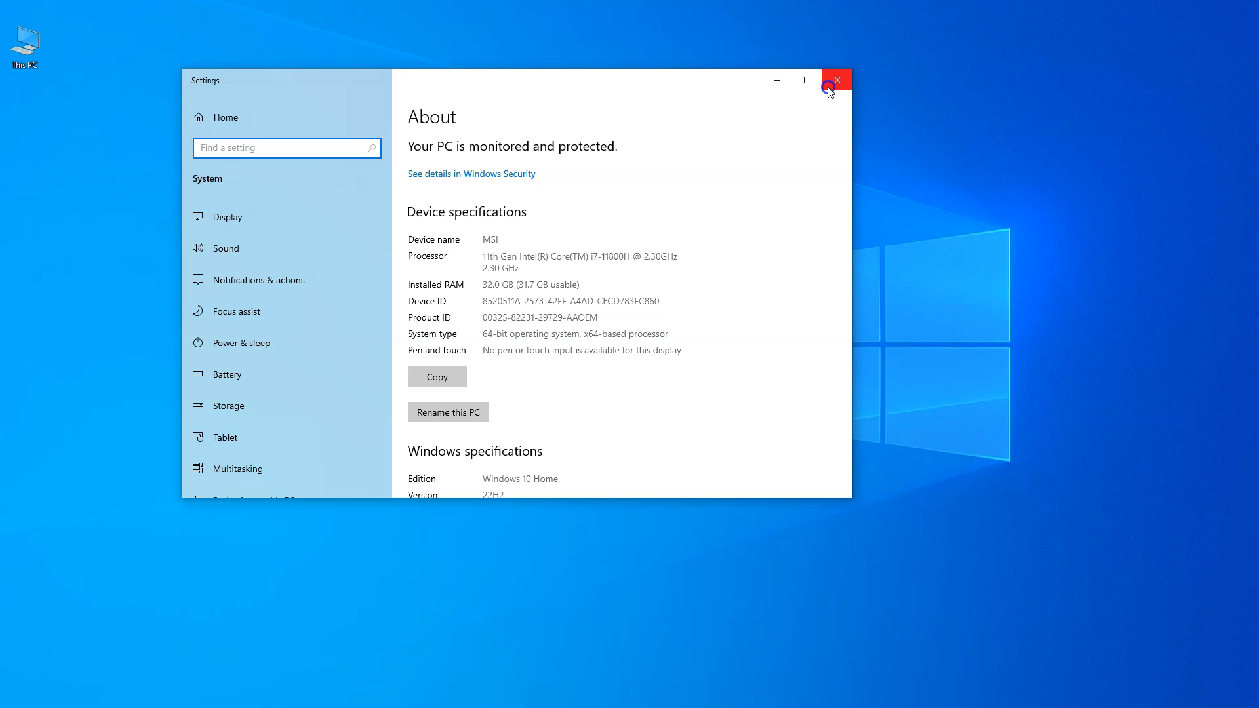
Step: Close the Settings window so CPU-Z's CPU tab with the Core i7-11800H is visible
click(838, 80)
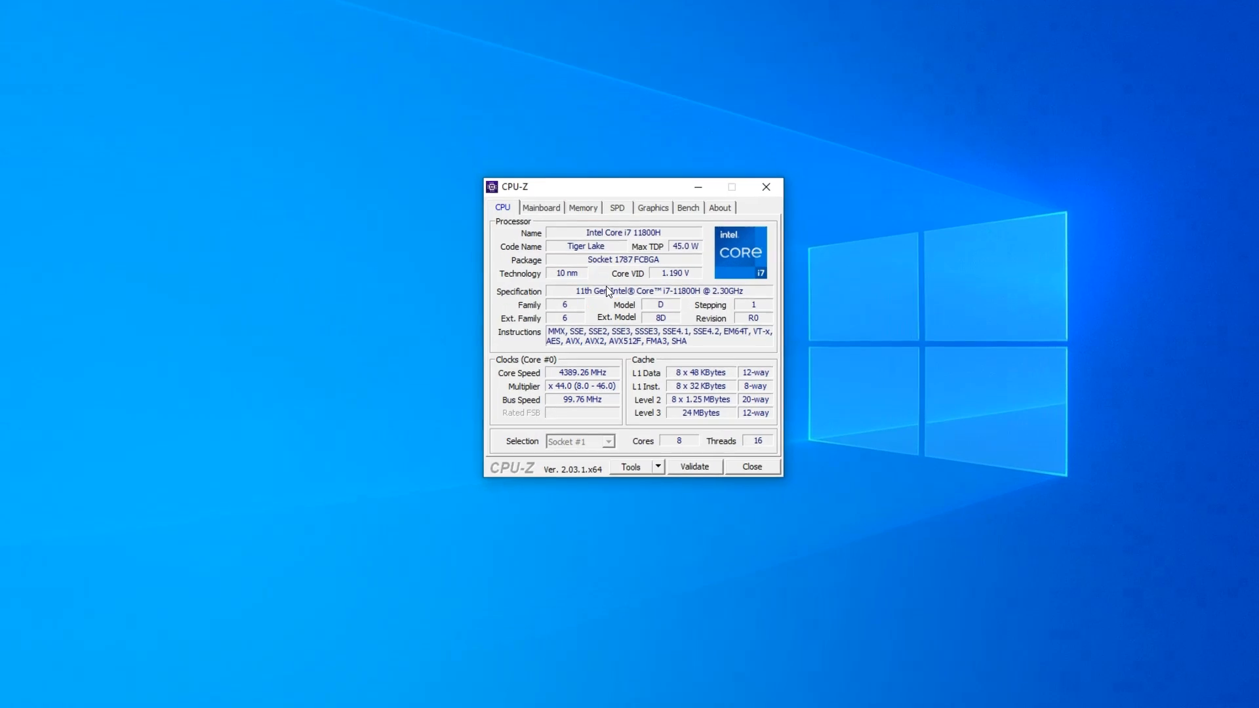
Step: Show the Memory summary: 32 GB dual-channel DDR4 at 1596.1 MHz with CL22 timings
click(582, 209)
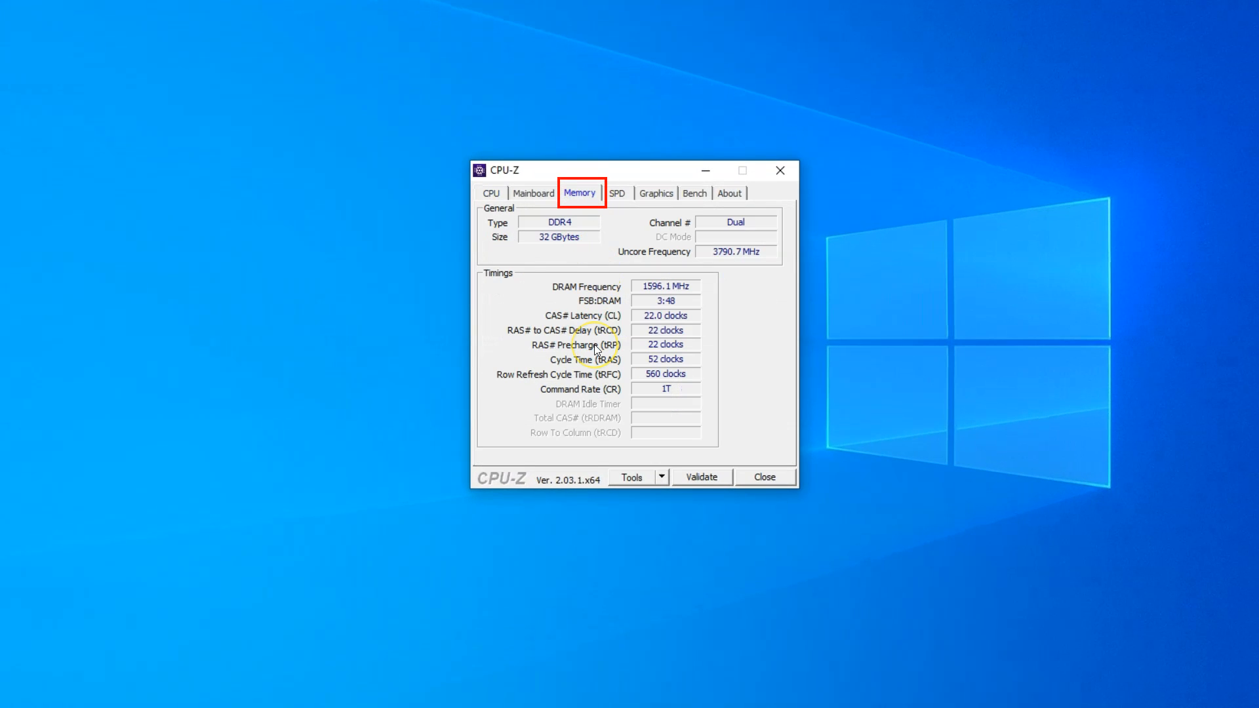
mouse_move(556, 252)
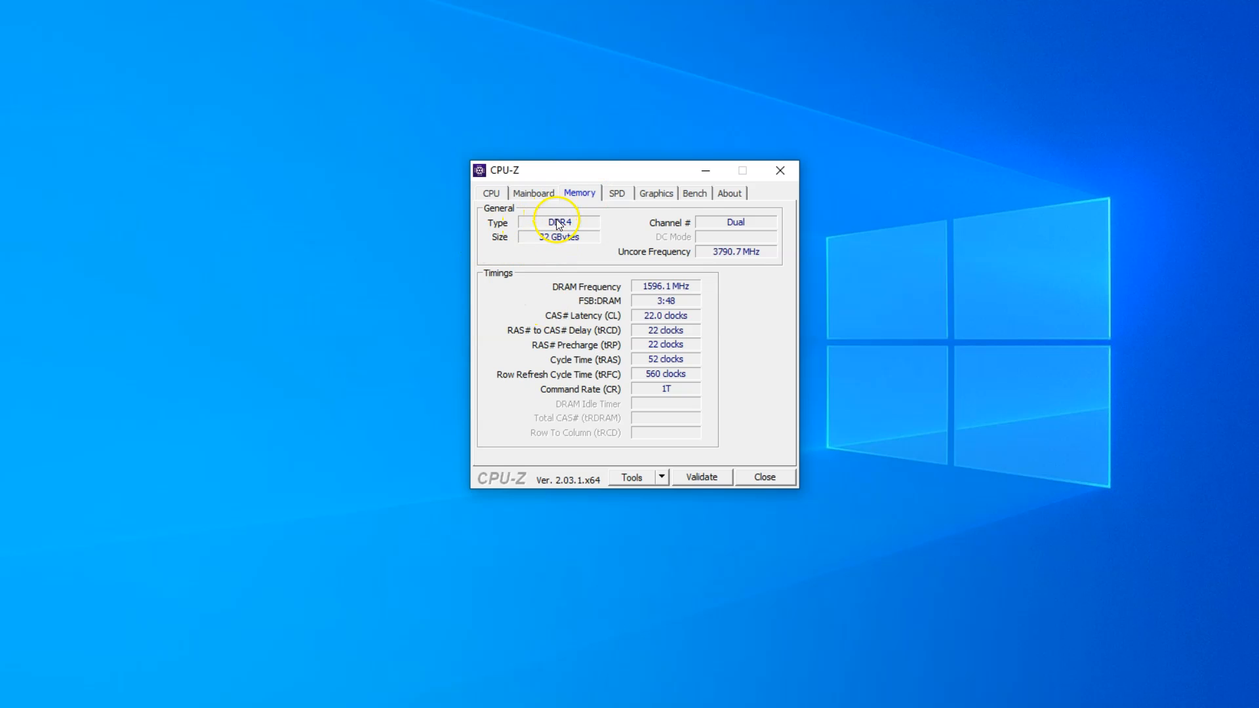
click(558, 223)
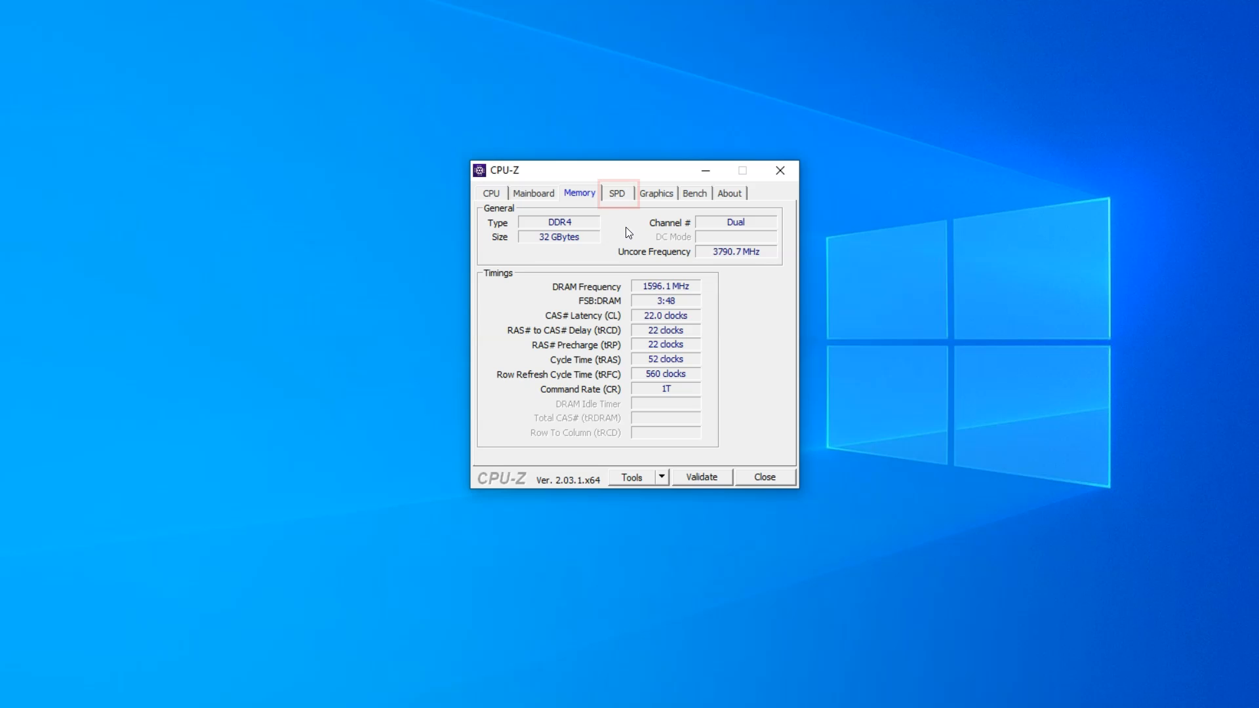
Step: Show the SPD details for Slot #1: Kingston DDR4-3200 16 GB with its JEDEC timings
click(616, 192)
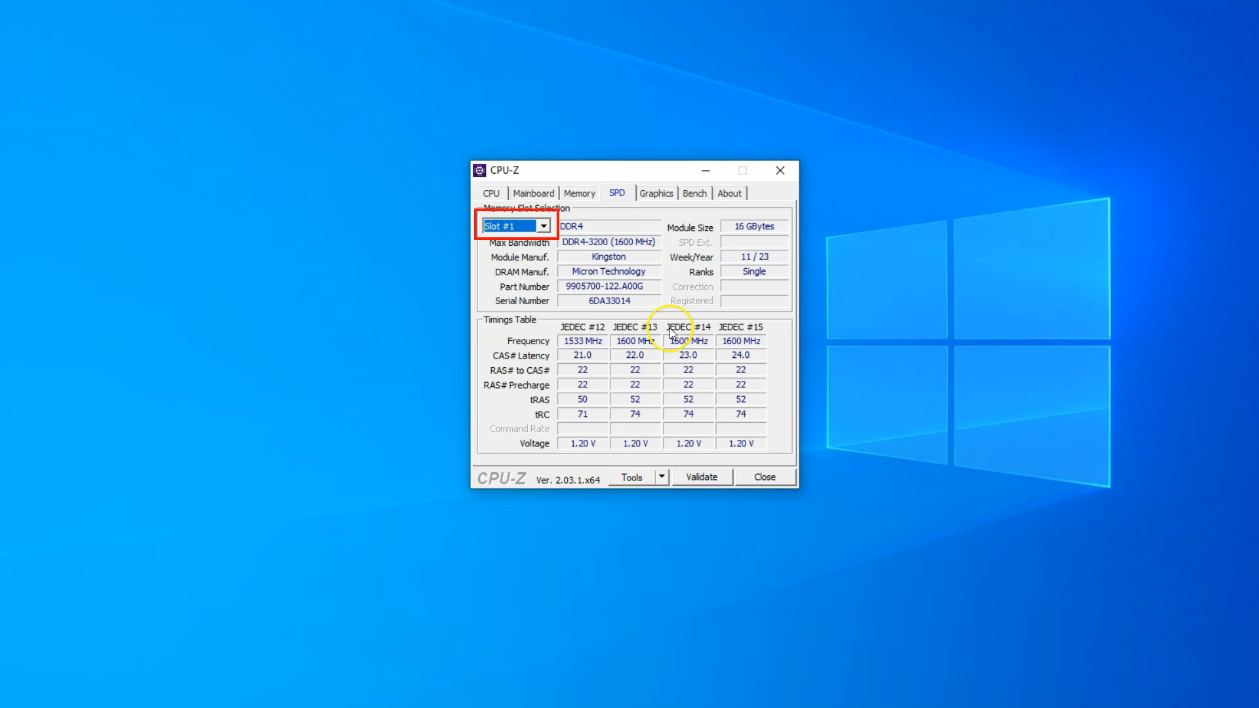
mouse_move(657, 312)
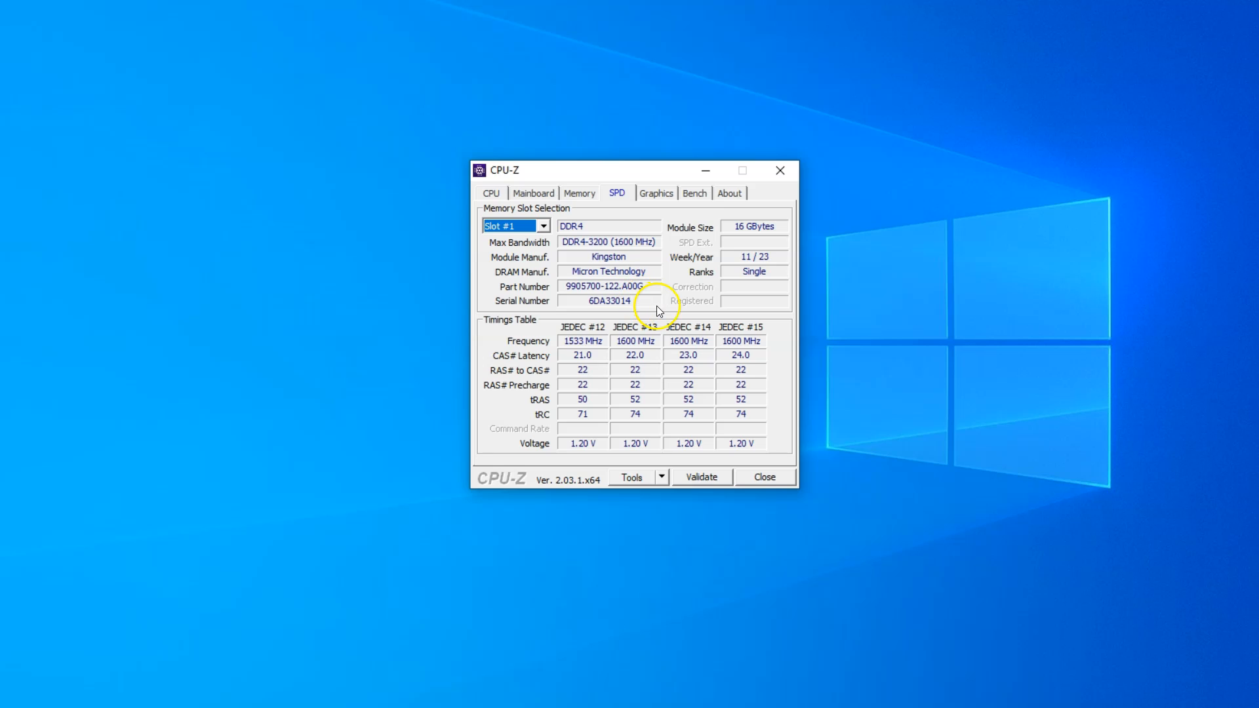
mouse_move(602, 234)
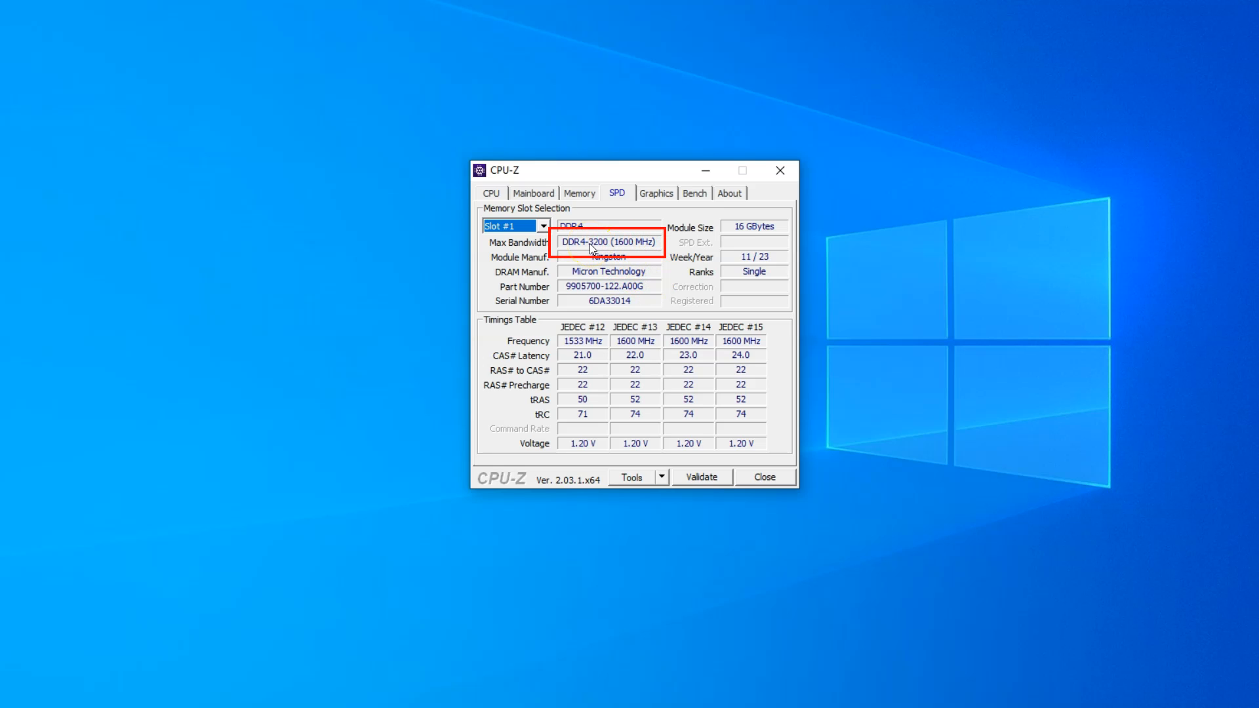
mouse_move(651, 251)
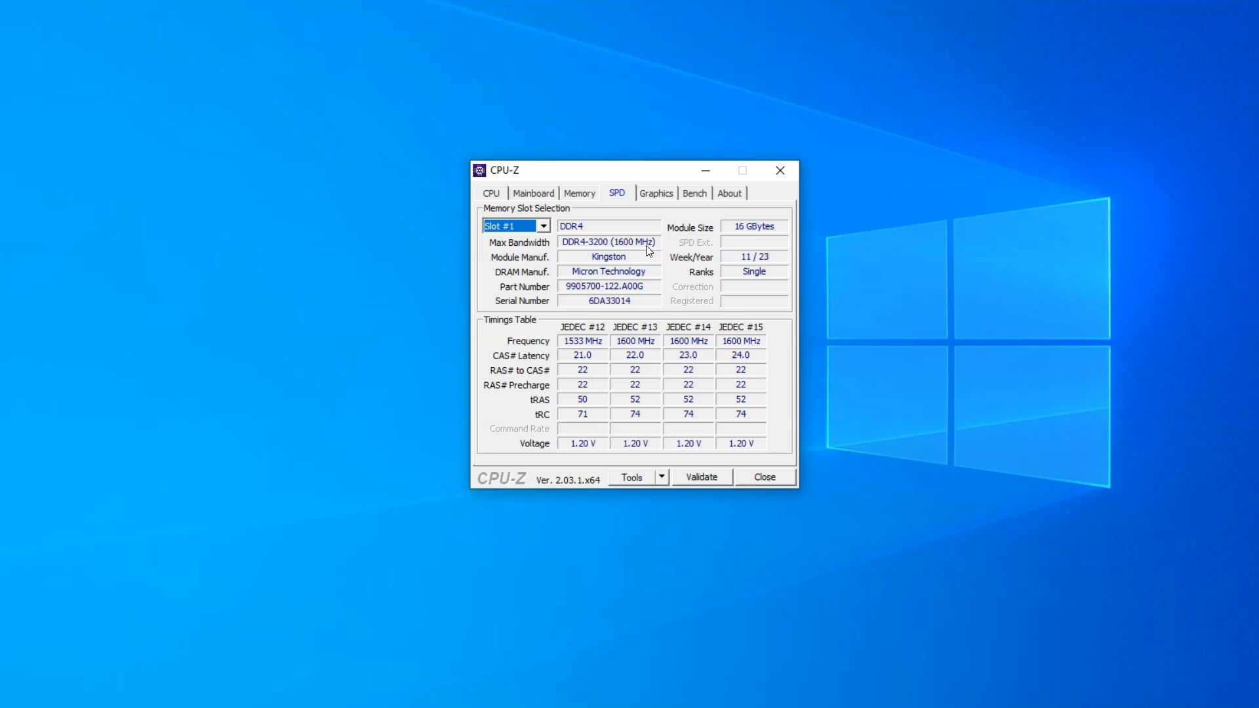
mouse_move(670, 283)
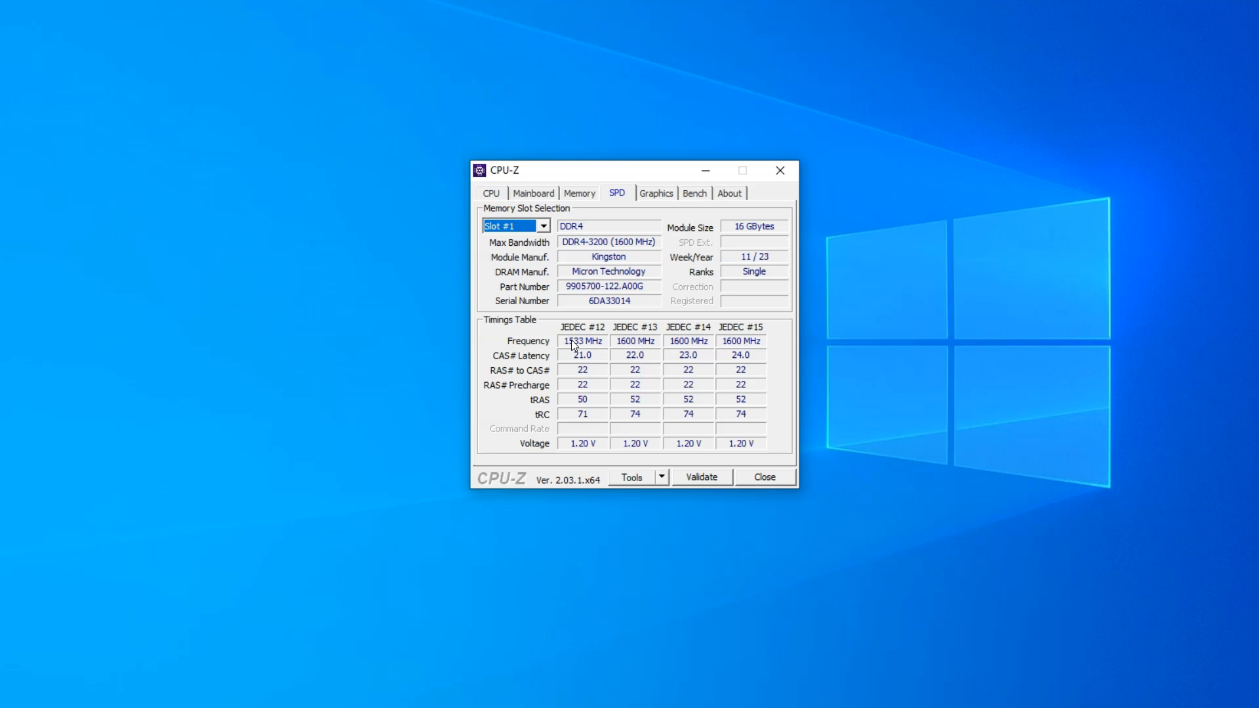
mouse_move(622, 312)
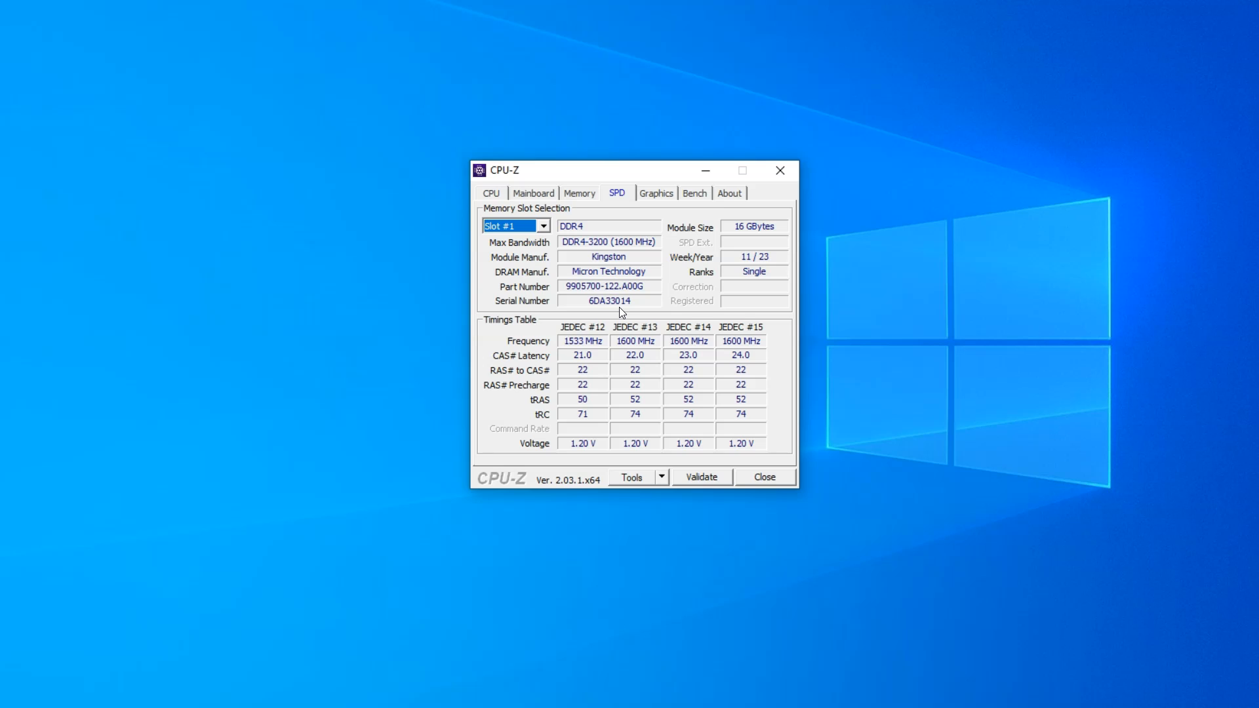